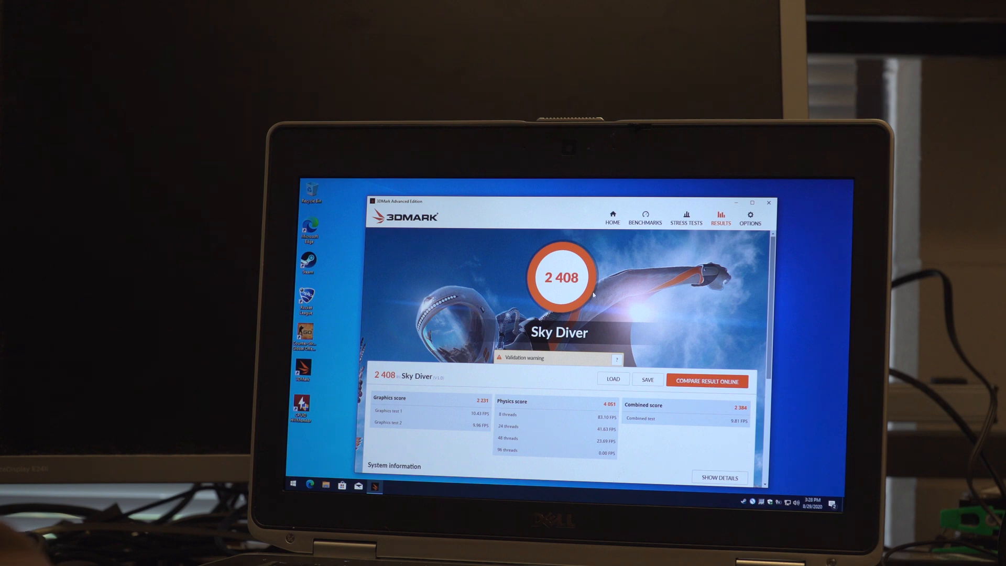
- Compare the Sky Diver score of 2,408 online on 3dmark.com and review the run and graphics card details
scroll("down", 3)
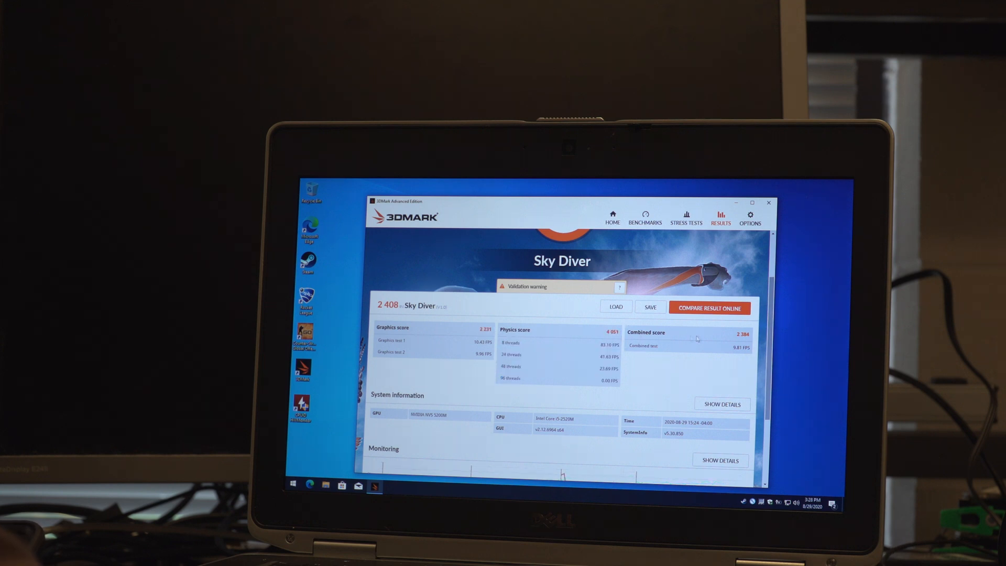
double_click(741, 333)
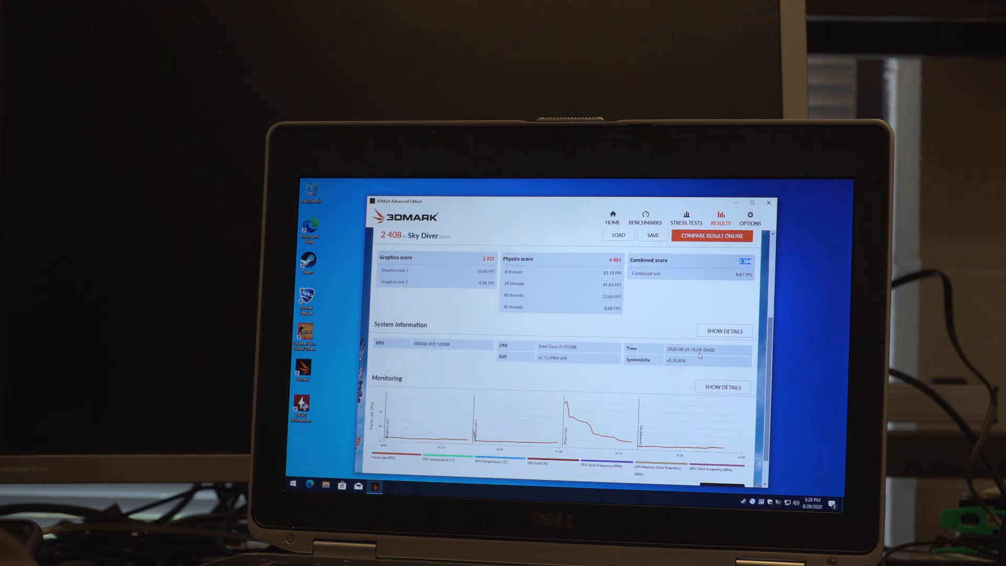
left_click(710, 236)
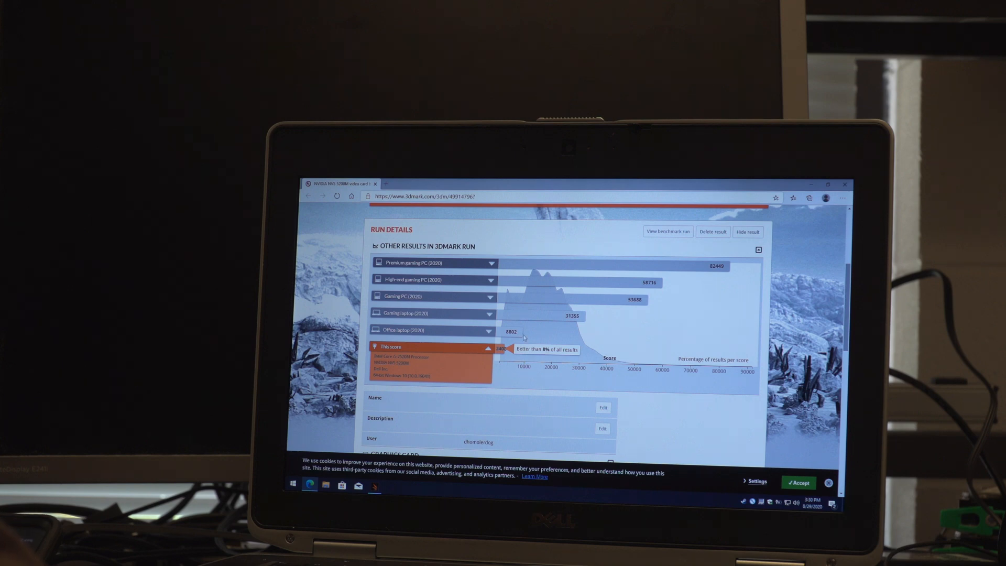
scroll("down", 3)
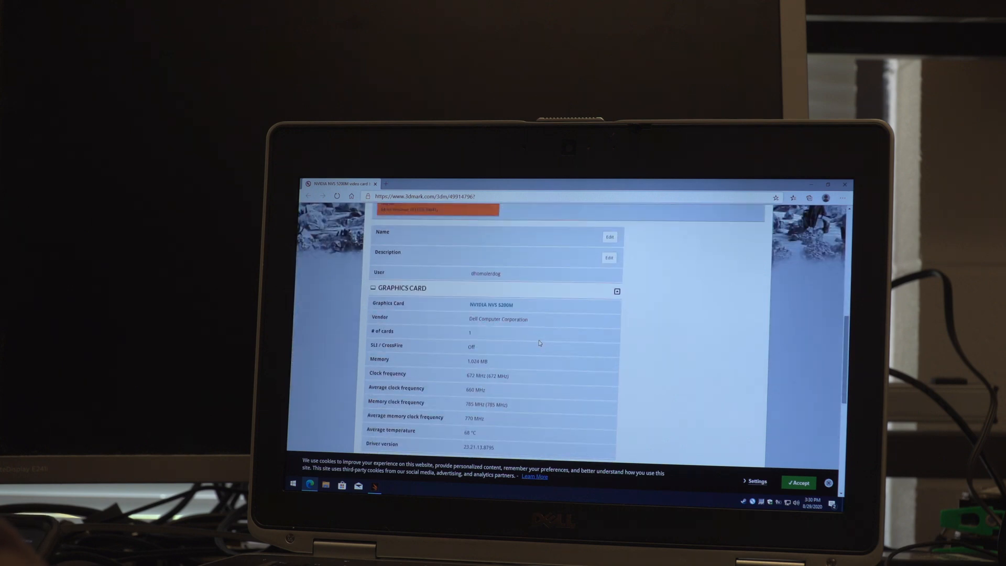
scroll("up", 3)
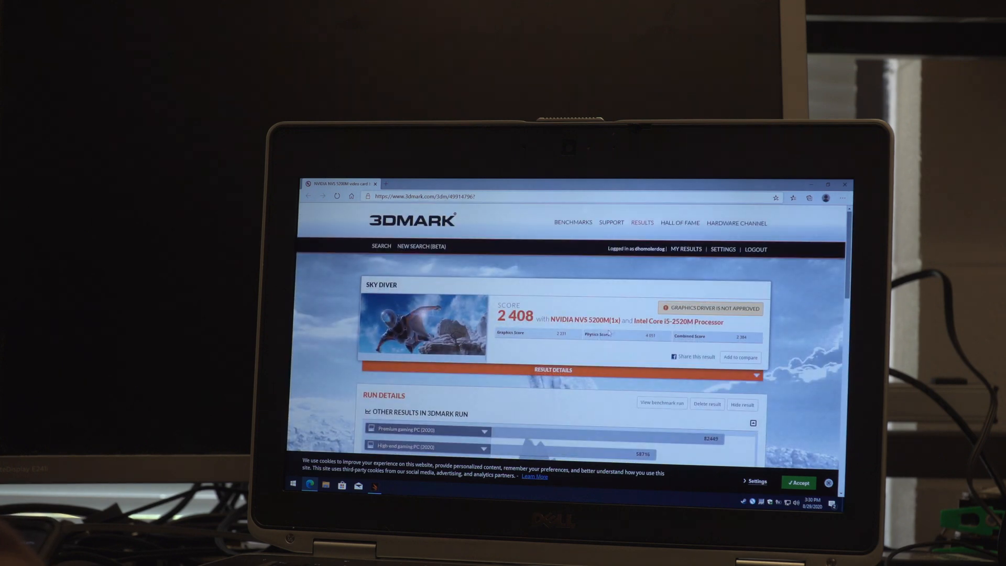